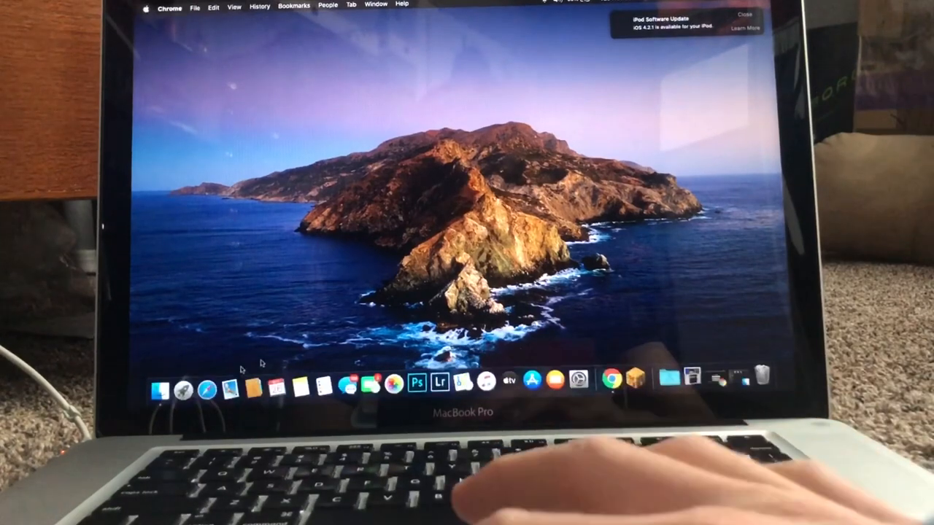
mouse_move(166, 387)
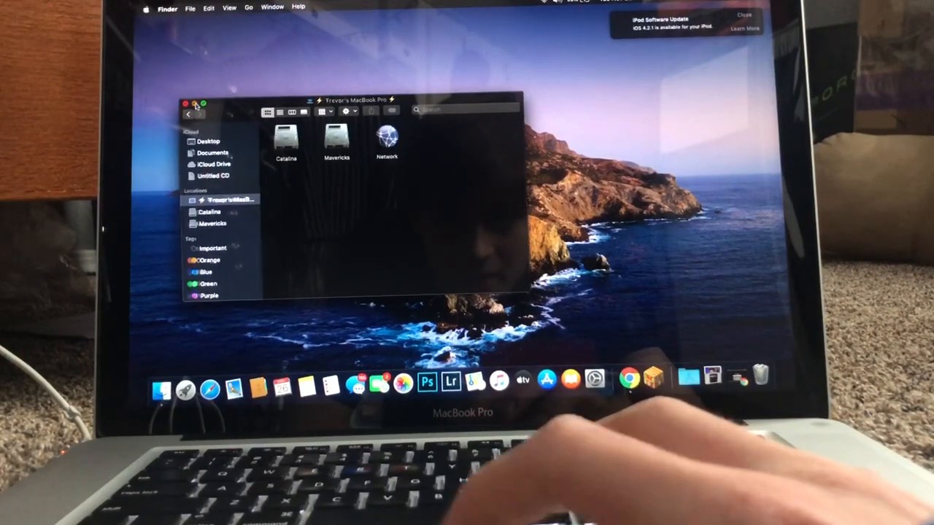
Download the signed iOS 4.1 (8B117) IPSW, 331.9 MB, for the iPod touch 2G from ipsw.me
click(190, 108)
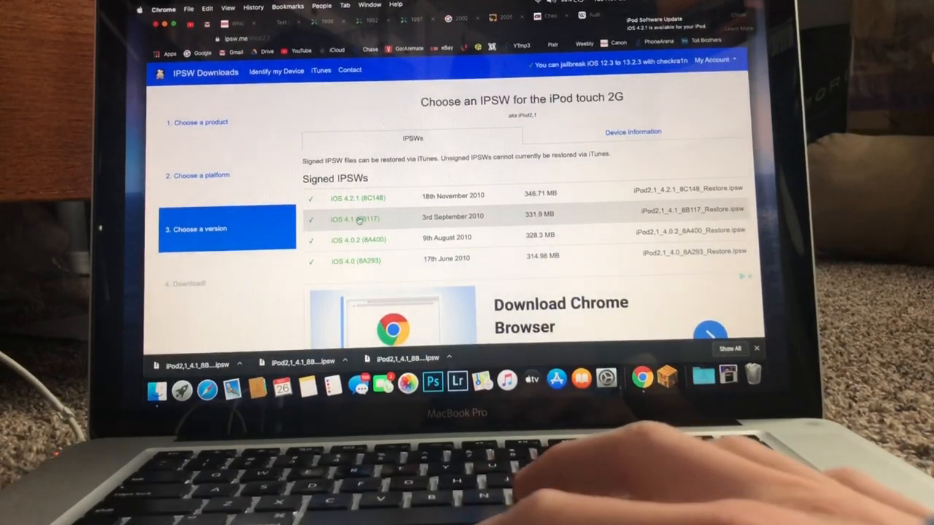
click(341, 219)
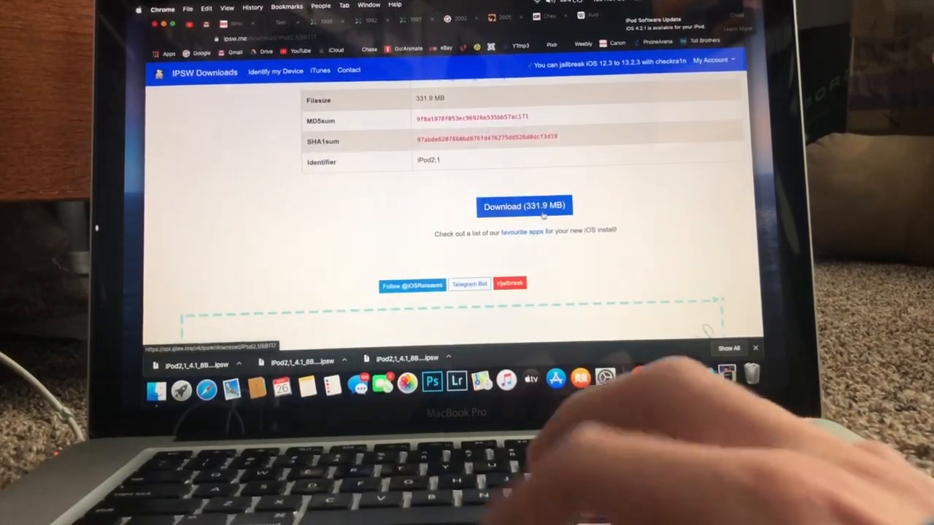
click(524, 207)
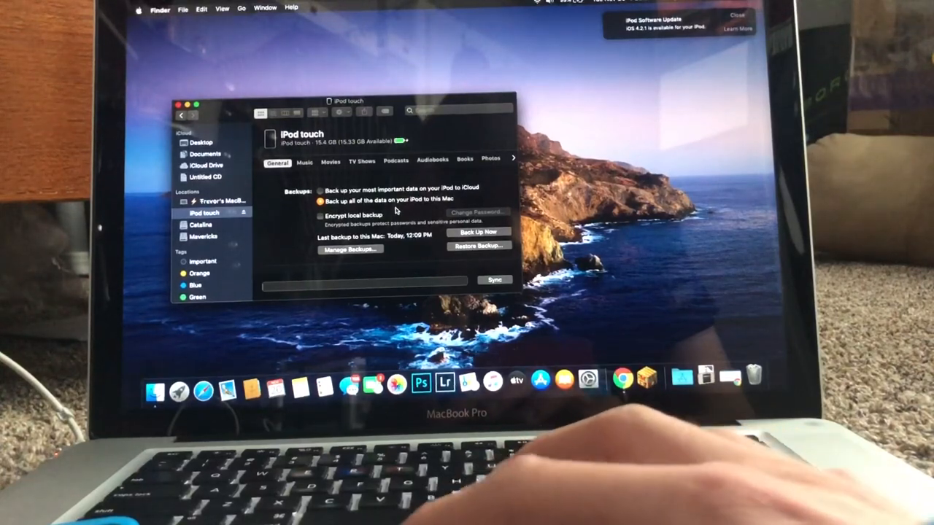
Select the iPod touch under Locations to show its General page reporting iOS 4.2.1
click(321, 216)
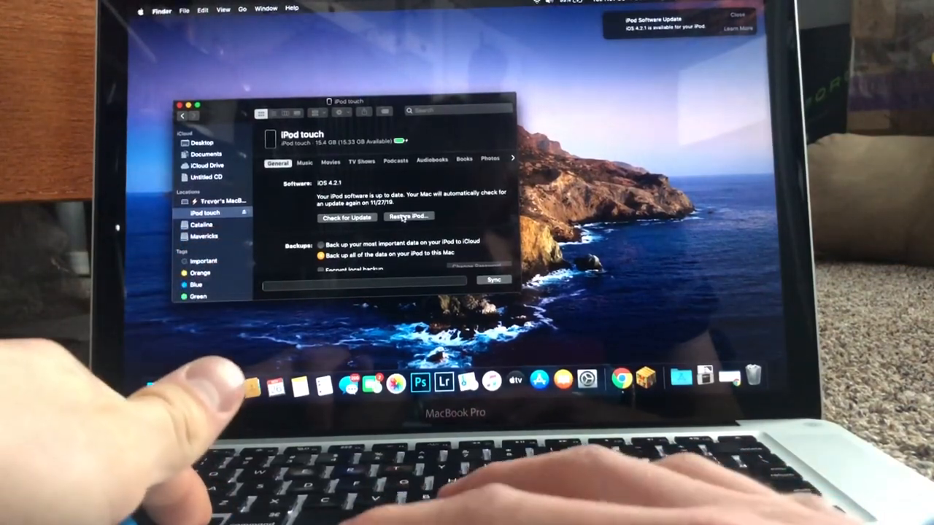
Restore the iPod touch from the downloaded iOS 4.1 IPSW in Downloads and confirm the erase
click(408, 216)
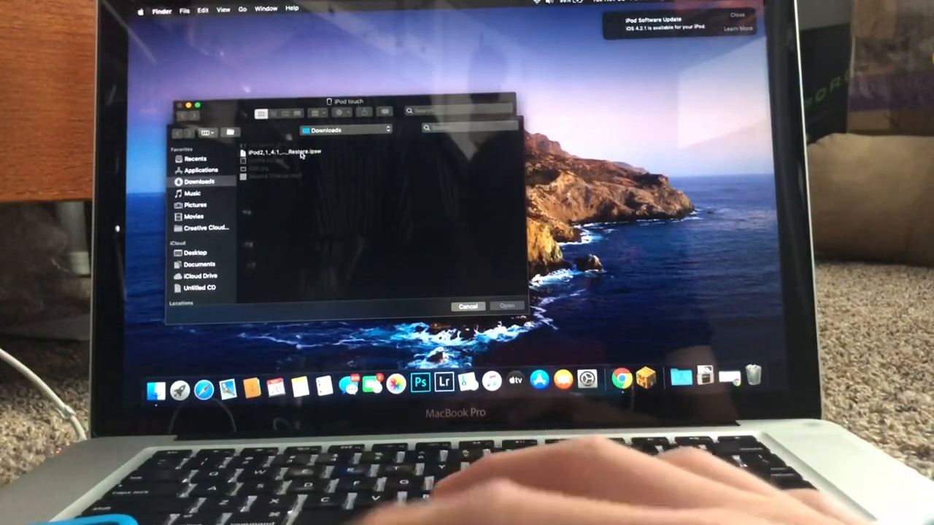
click(278, 151)
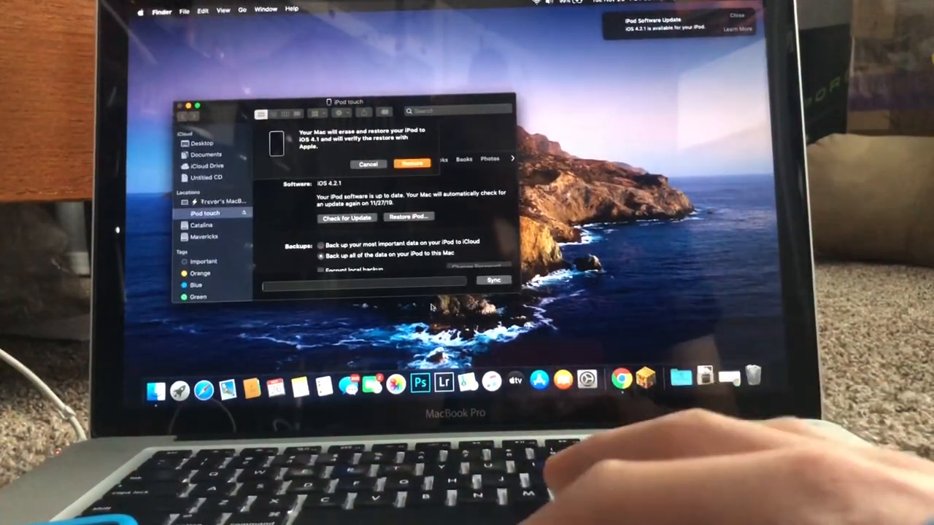
click(409, 163)
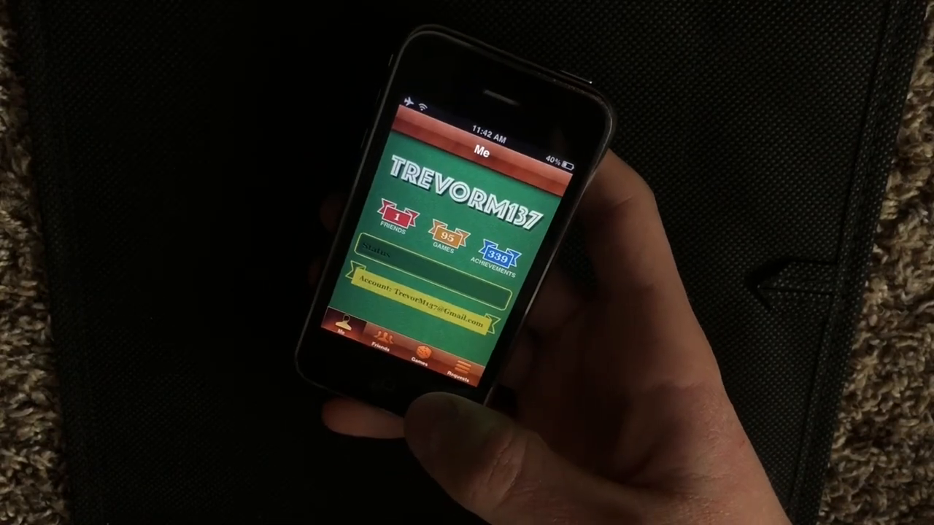
Switch Game Center from the Me profile to the Games page
click(426, 356)
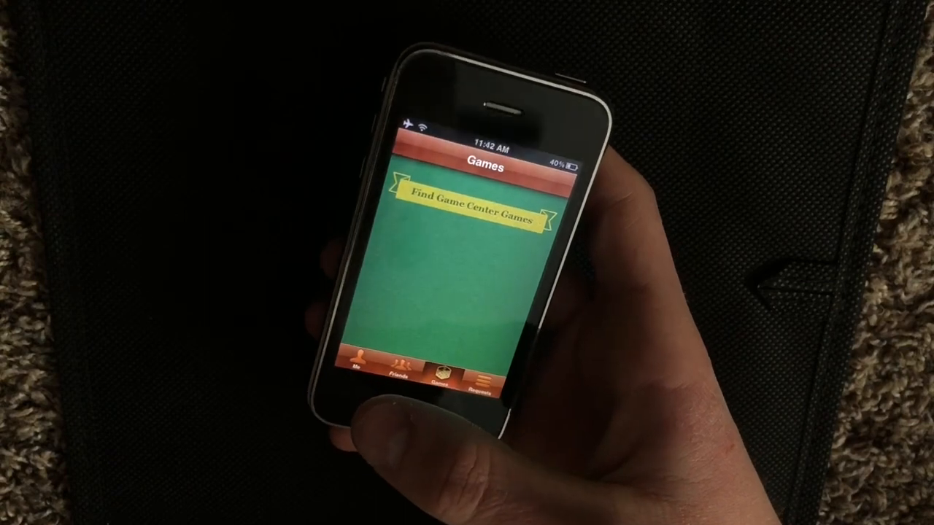